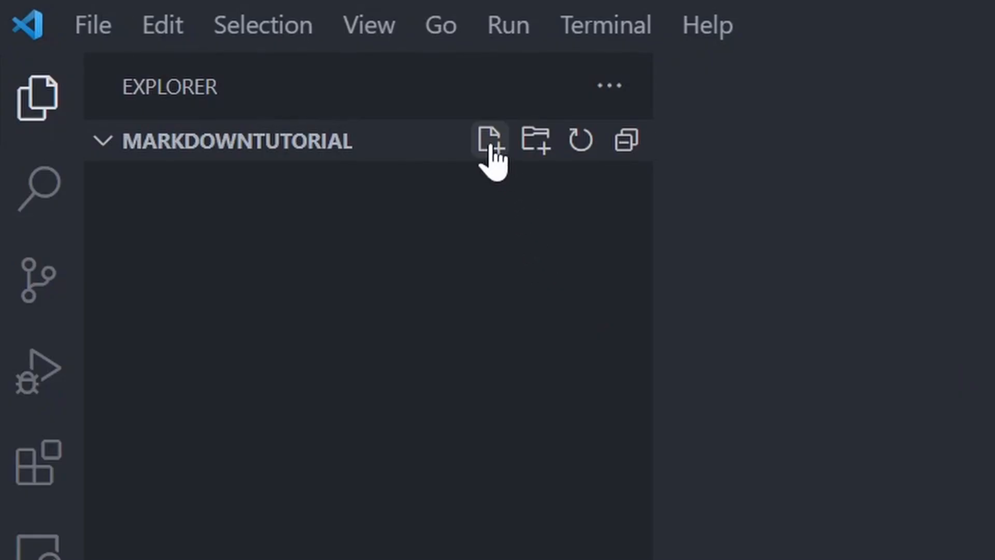
Create a new file named README.md in the MarkdownTutorial project folder
click(492, 140)
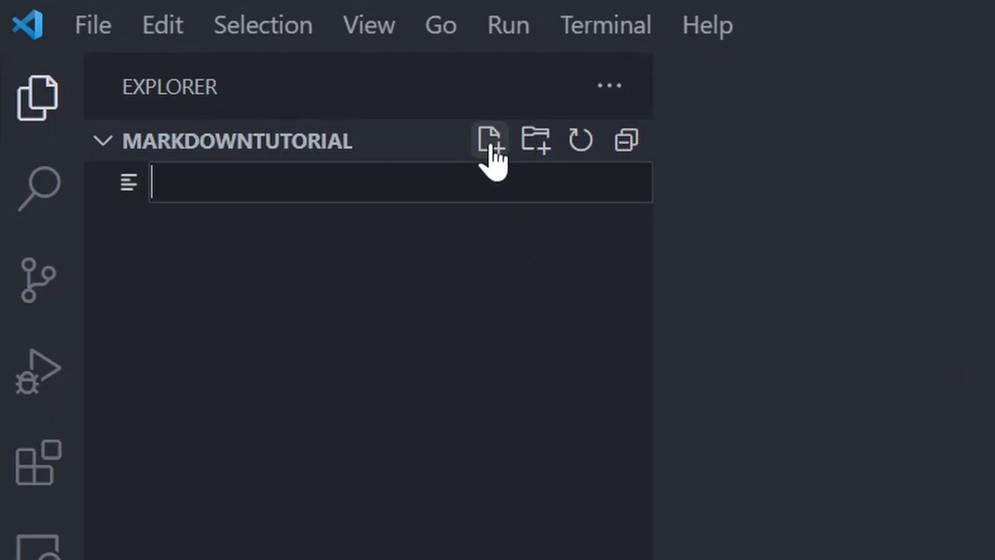
text(README.md)
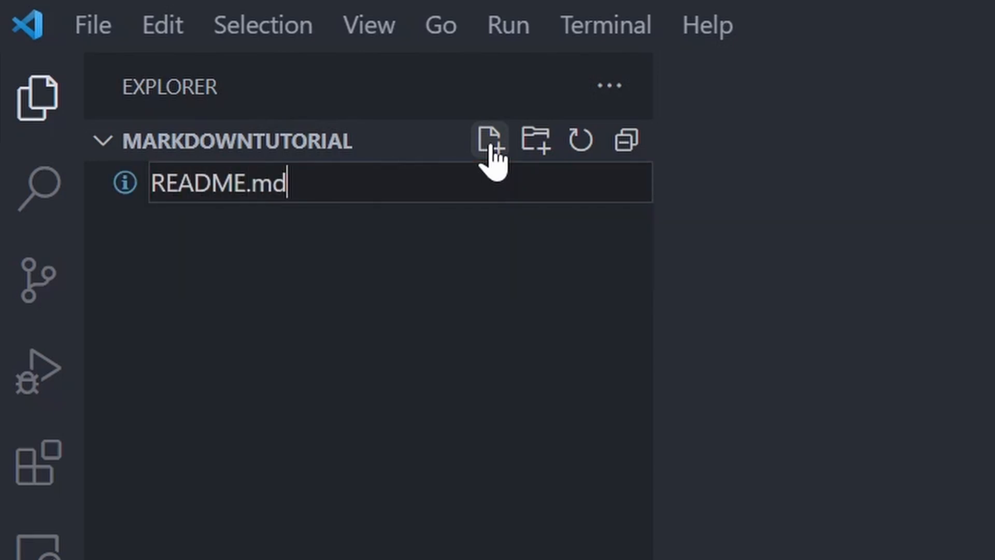
key(Enter)
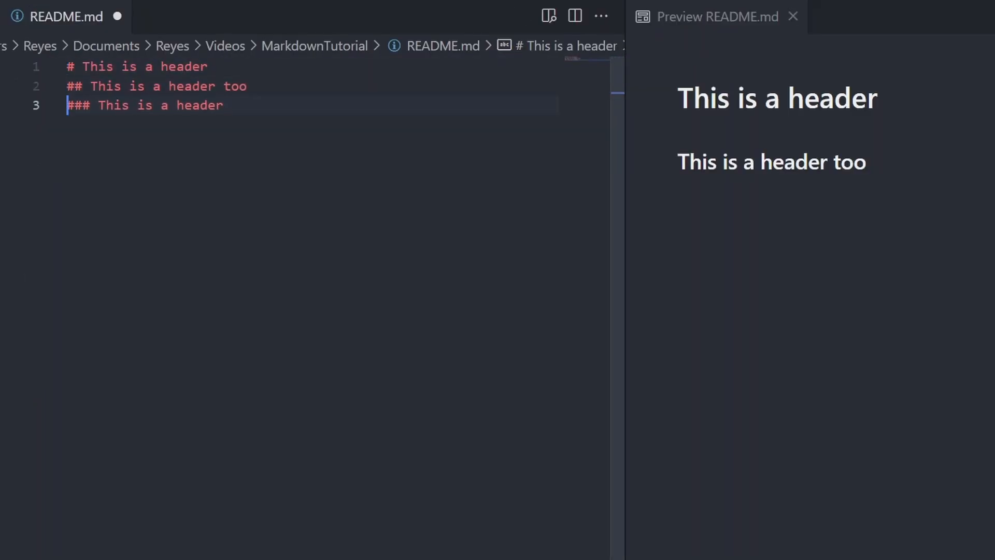
Finish the header lines and write a paragraph with an 'ABC -- On a new line' break example
text(#### This is also a header)
text(###### Headers can be so small and tiny too)
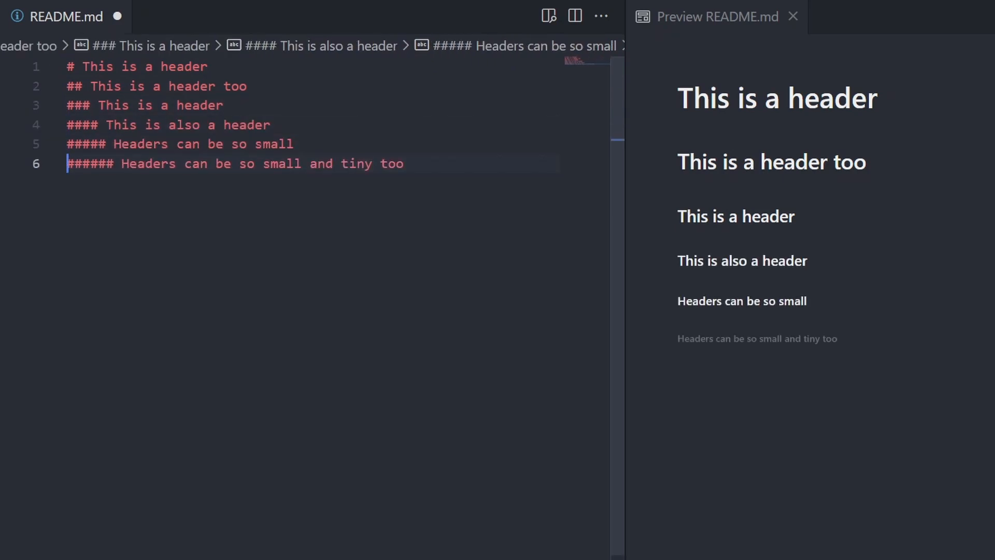
key(Enter)
text(This is a normal paragraph.)
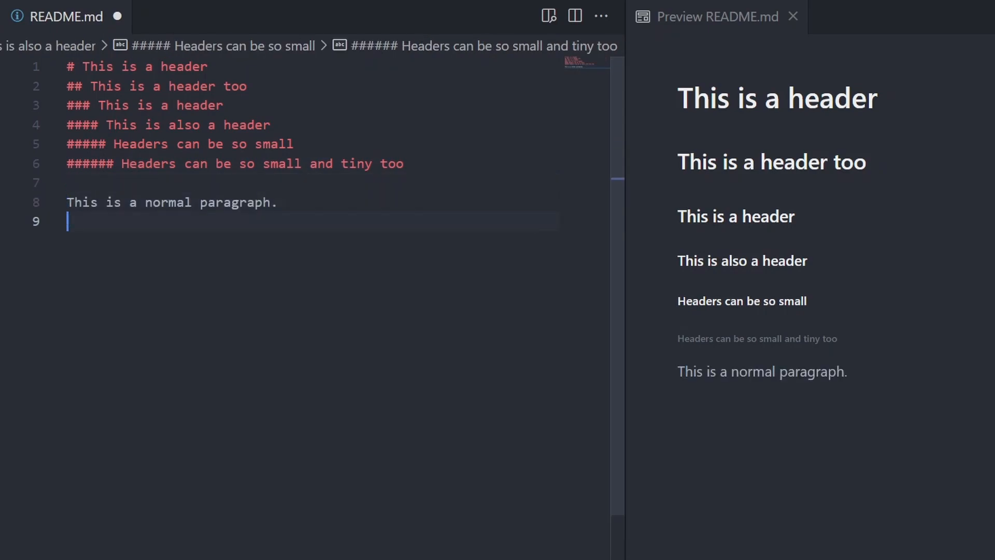
text(This is also a normal paragraph. To leave a line without leaving two lines in the markdown code, end the line with two spaces and press return.)
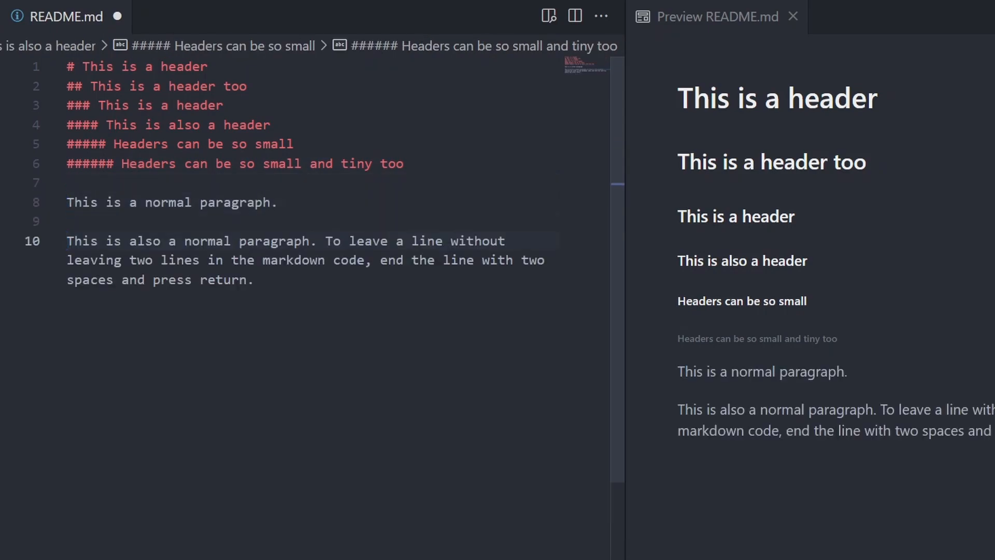
text(ABC -- On a new line)
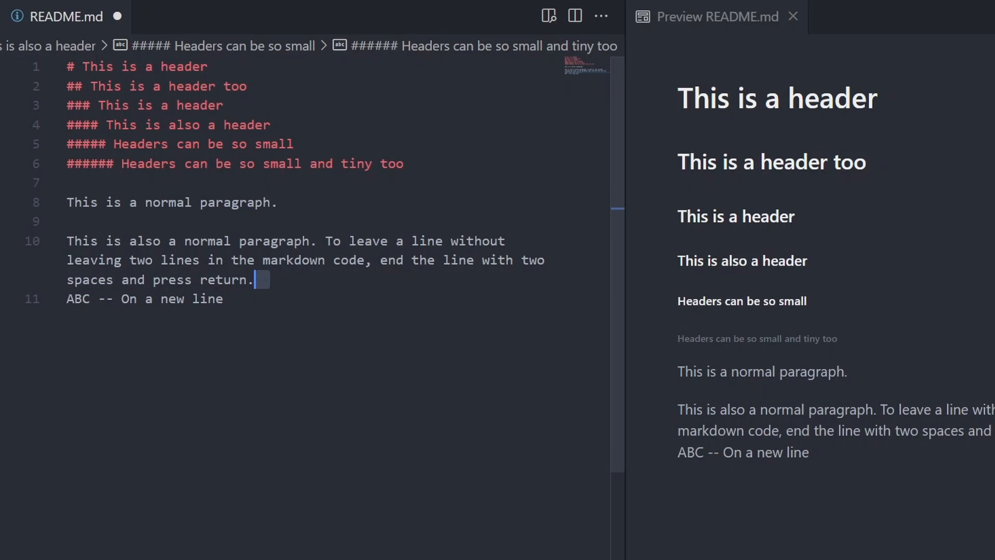
Add the 'If I do not leave spaces now:' line-break example ending 'ABC -- Now on a new line.'
click(163, 299)
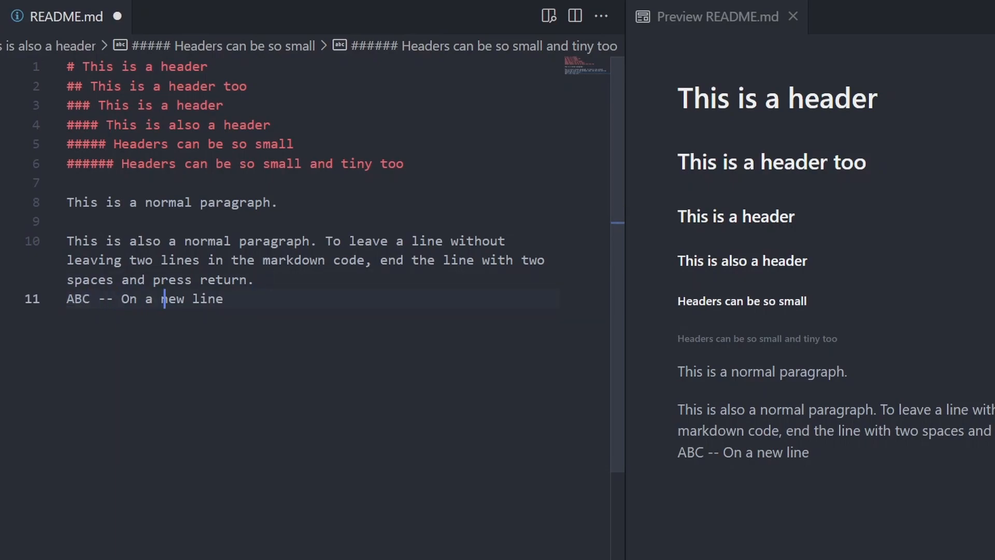
text(If I do not leave spaces now:)
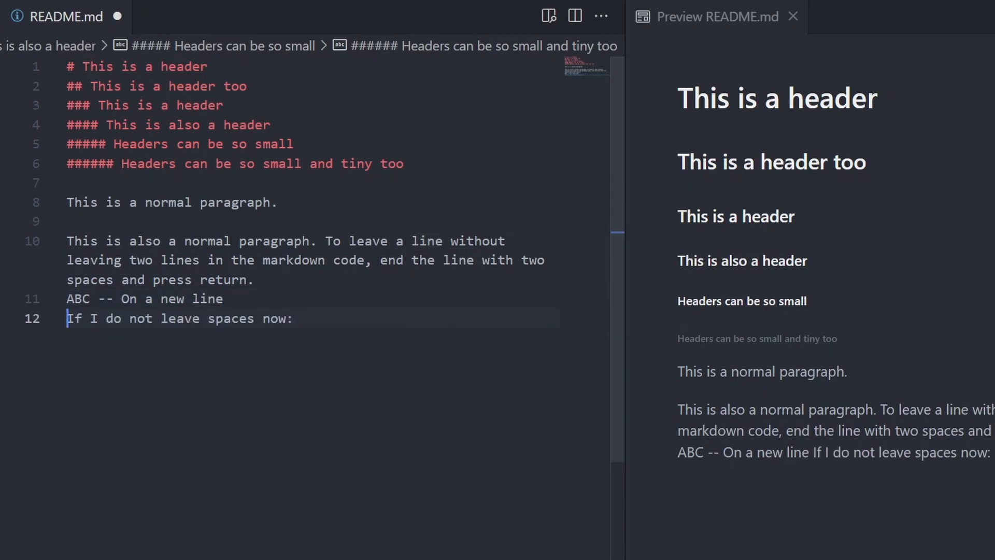
text(ABC -- Now on a new line.)
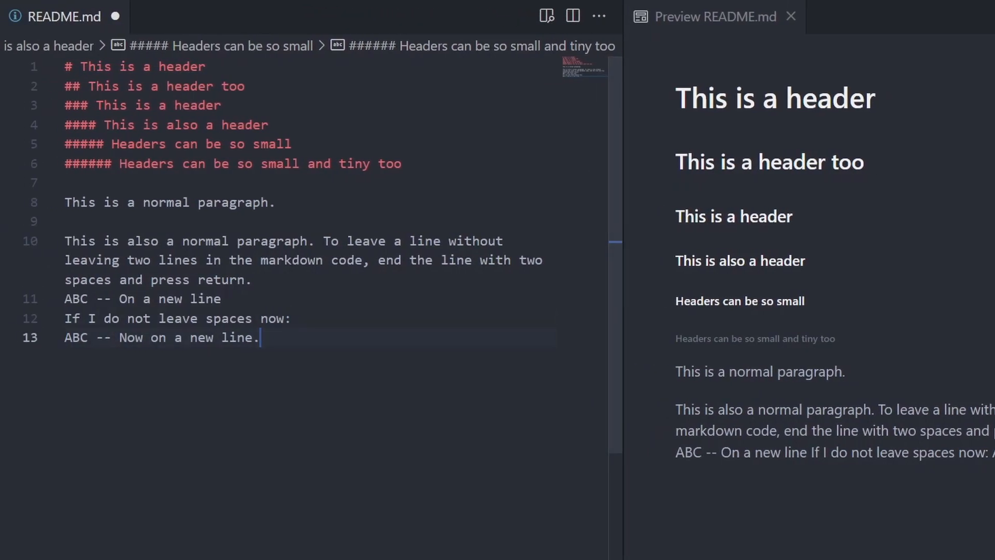
Add bold and italic example lines, including 'This is an *italicised* text.', then the Hello World blockquote
text(If you wish to bold or italicise some text:)
text(This is a **Bold** text.)
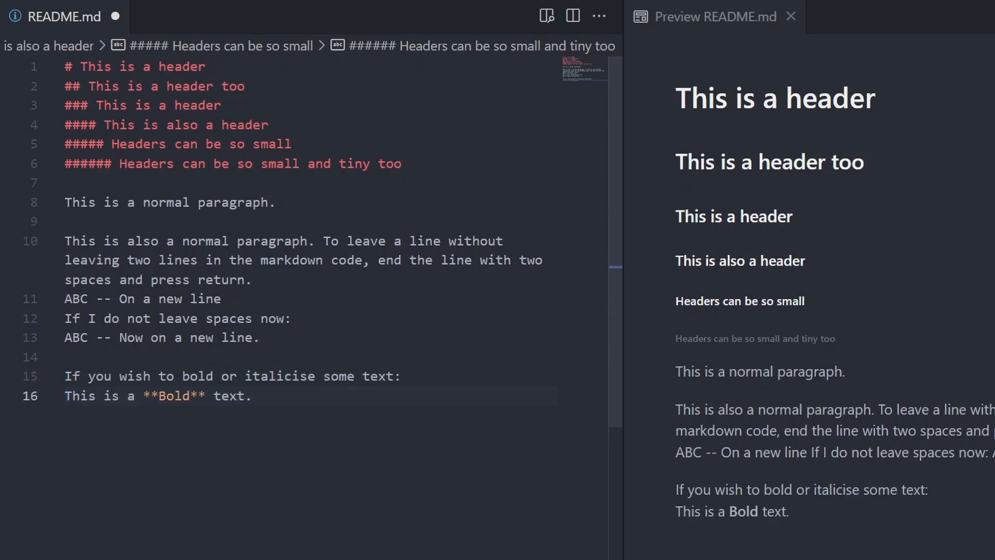
text(This is an *italicised* text.)
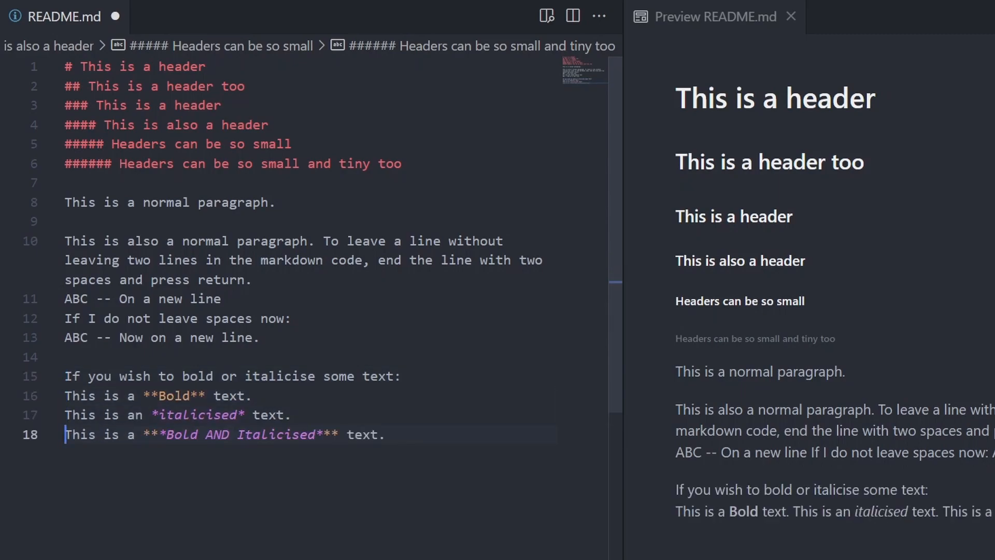
key(Enter)
text(Now, to make blockquotes, begin the line with a >)
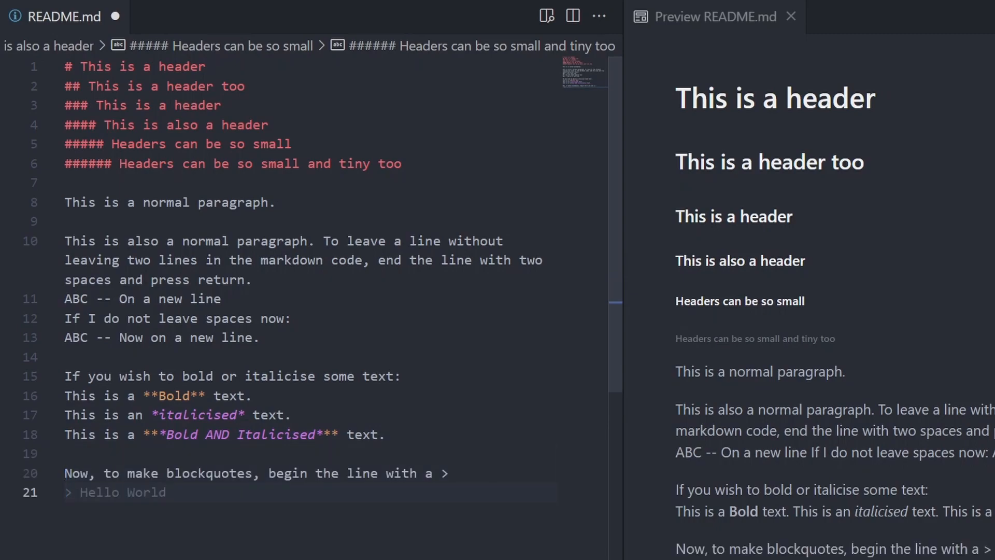
scroll(down, 3)
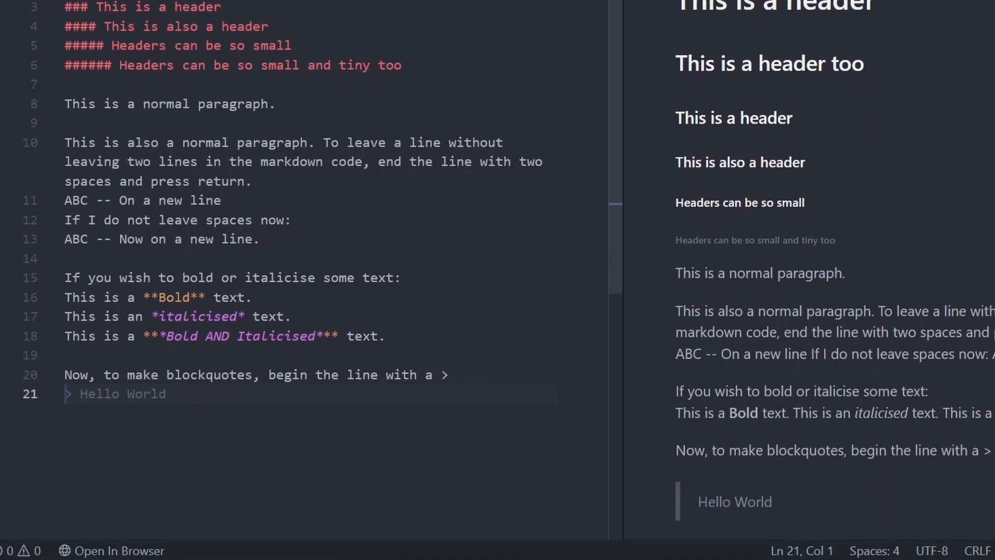
click(64, 393)
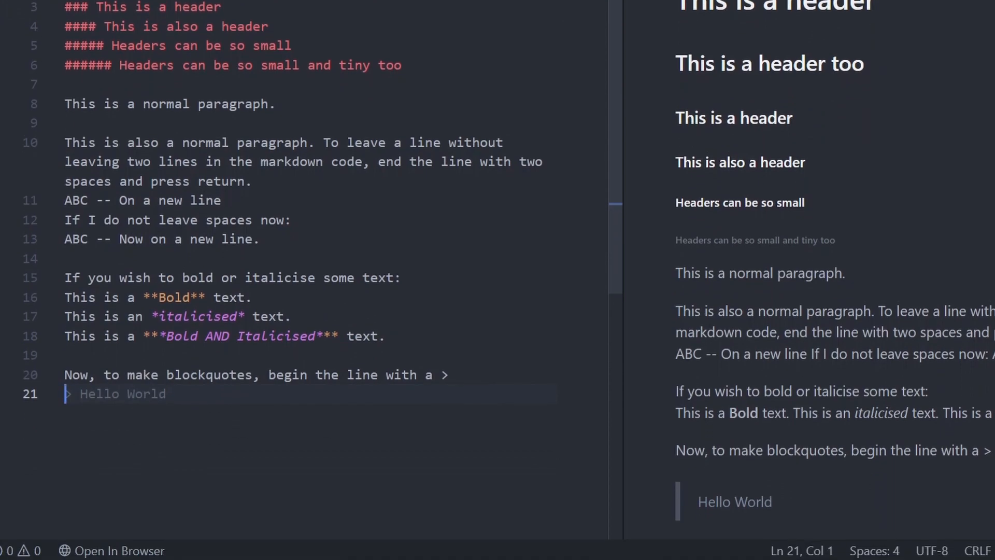
Explain backtick code snippets, add a Python print block, and note that specifying the language enables syntax highlighting
text(To make a code snippet, use a `backtick` for one-liners and use three backticks for multiple lines. You can also specify the language.)
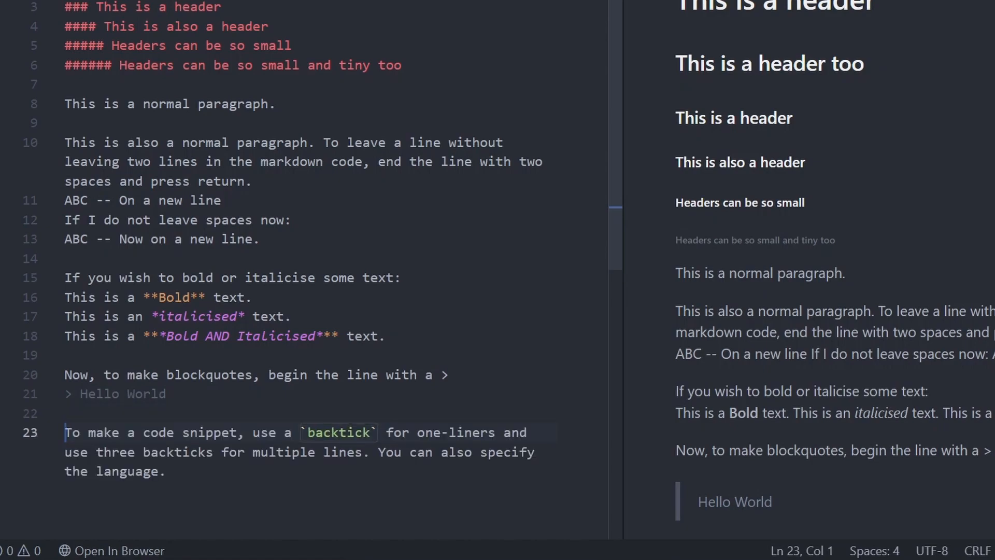
scroll(down, 3)
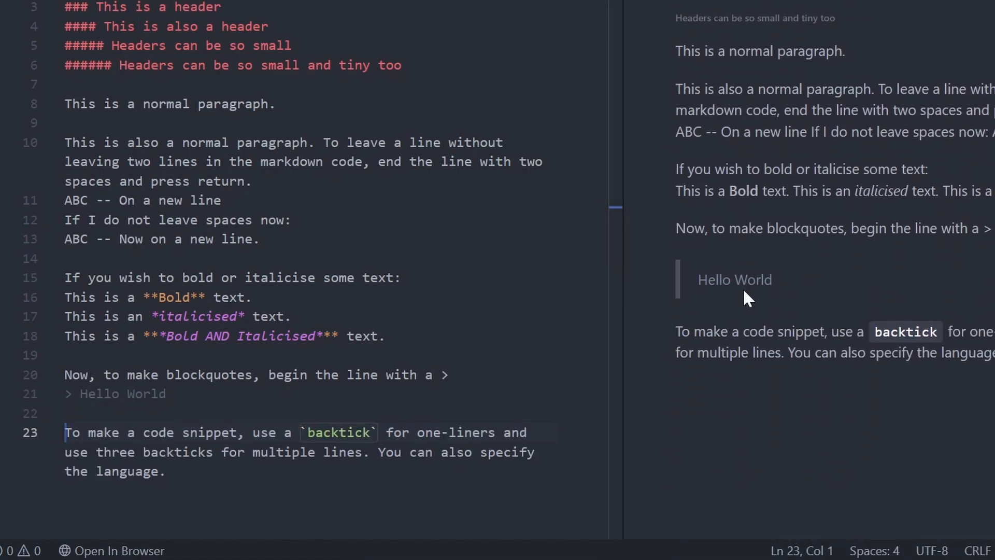
key(Enter)
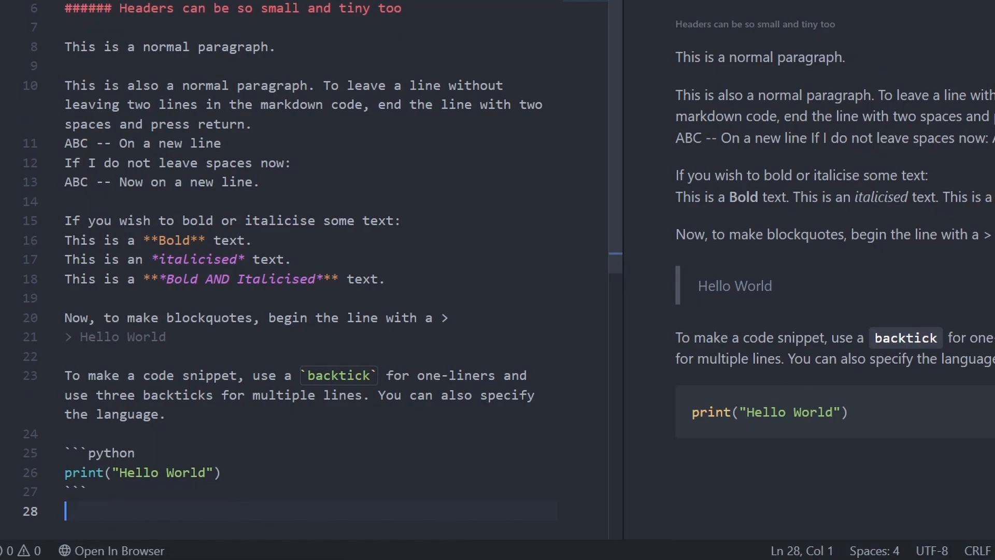
text(By specifying the language, syntax highlighting will appear.)
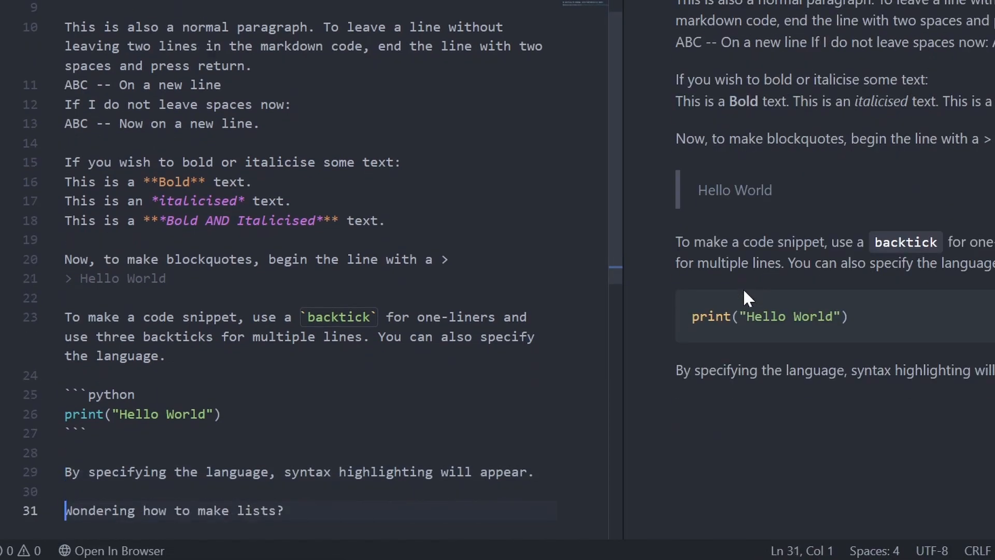
Write an ordered list ending in Bar, an 'Unordered List:' section, and a superscripts/subscripts intro
text(You can either make them unordered or ordered.)
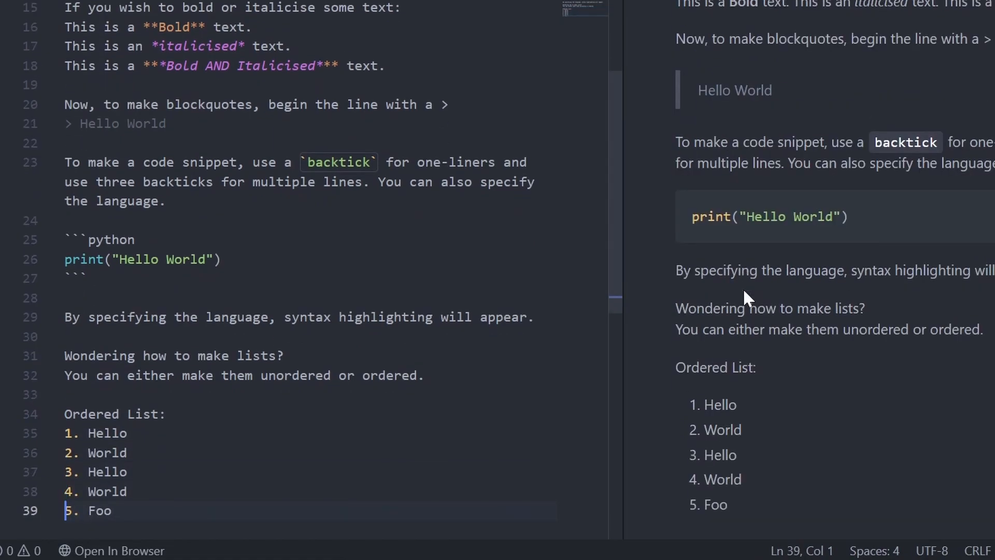
text(Bar)
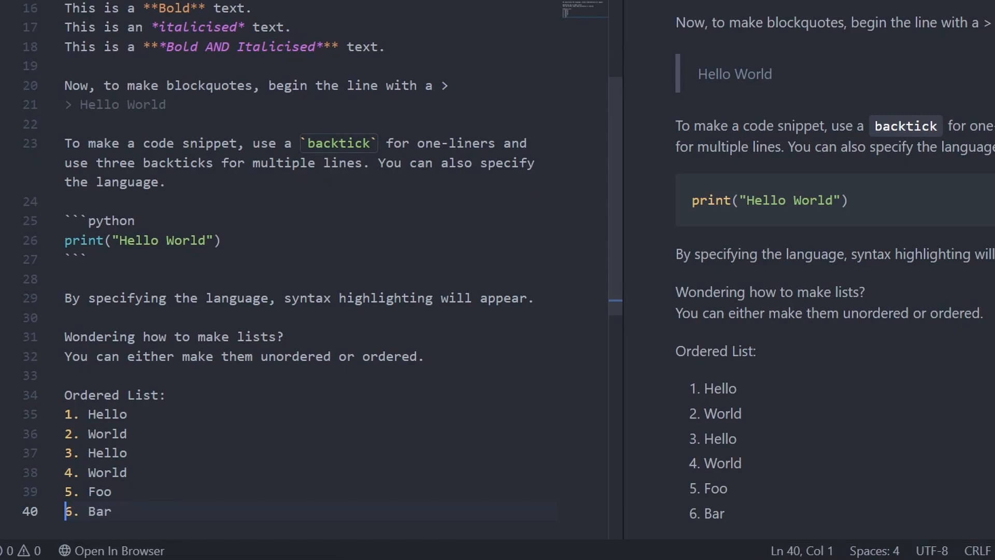
text(Unordered List:)
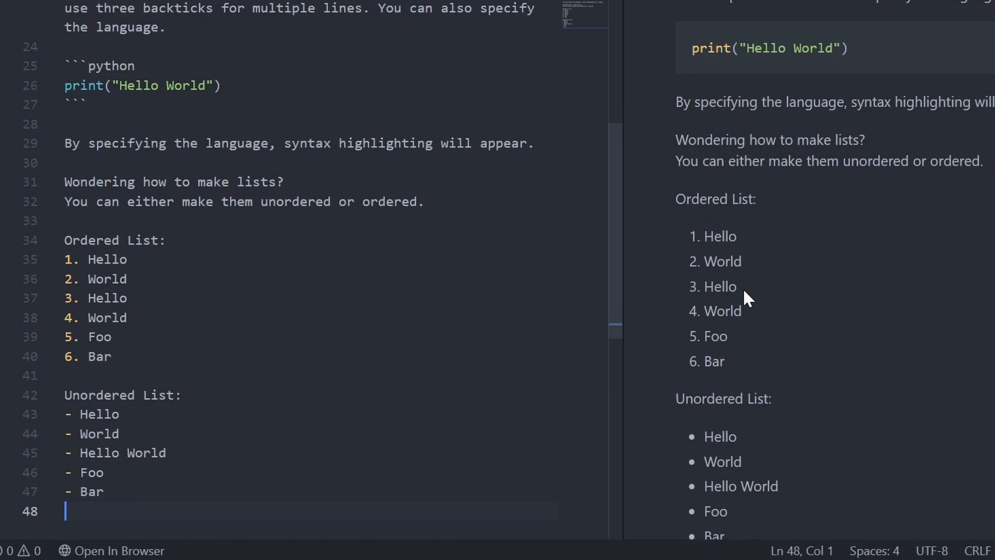
text(You can create superscripts and subscripts too.)
text(Eg X<sup>2</sup>)
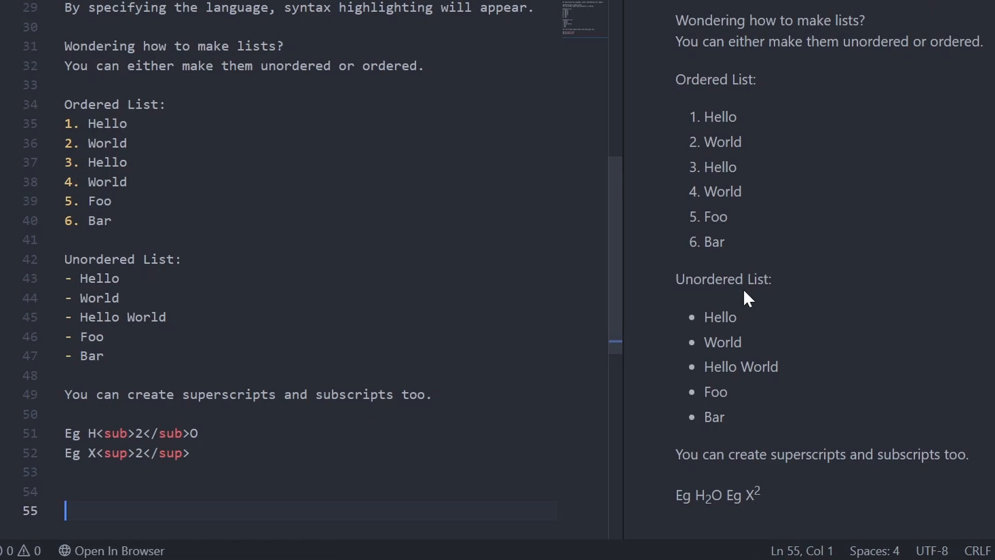
Add the 'And links [Click me]' YouTube link and an intro sentence about including images
text(You can also include images in markdown.)
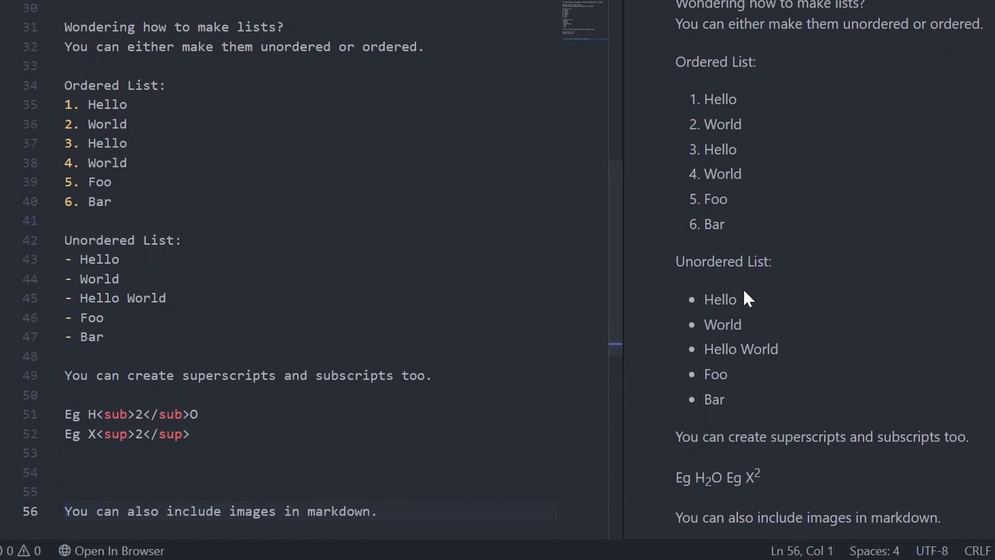
text(And links [Click me](https://www.youtube.com/watch?v=dQw4w9WgXcQ))
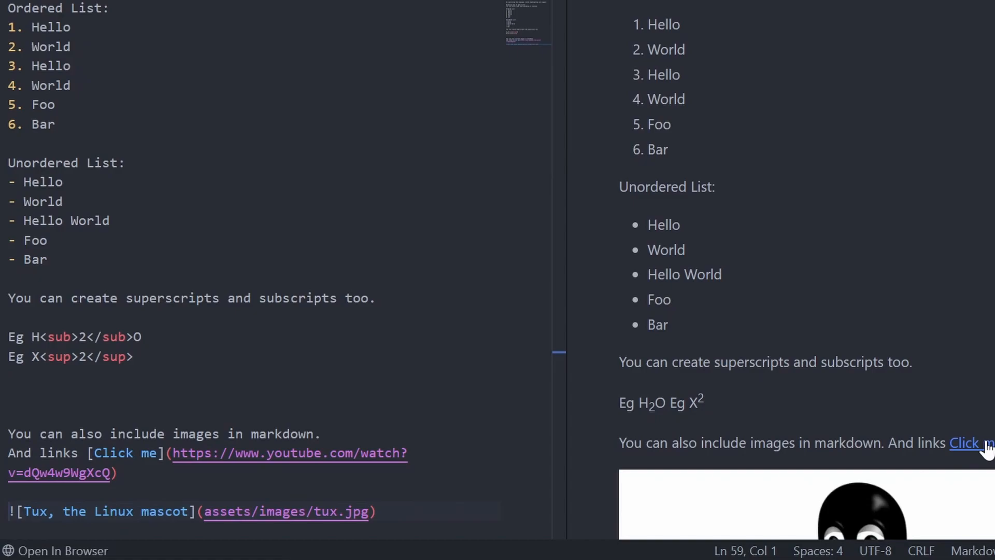
Add a 200px-wide Tux img tag, the section-break sentence, and a --- horizontal rule
scroll(down, 3)
text(For greater control over the width etc. we can use a <img> tag.)
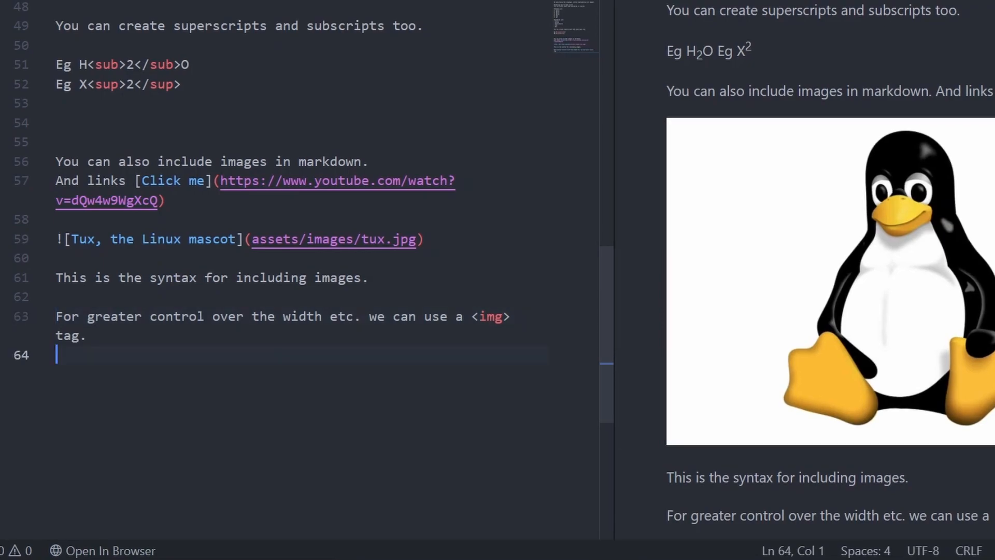
text(<img src="assets/images/tux.jpg" width=200px>)
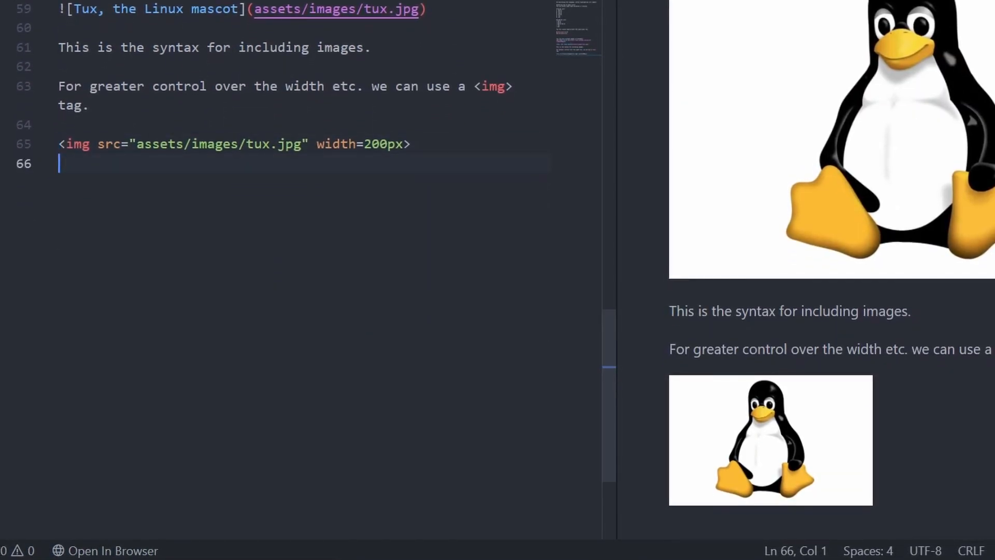
text(Lastly, to break apart different sections, we can use this:)
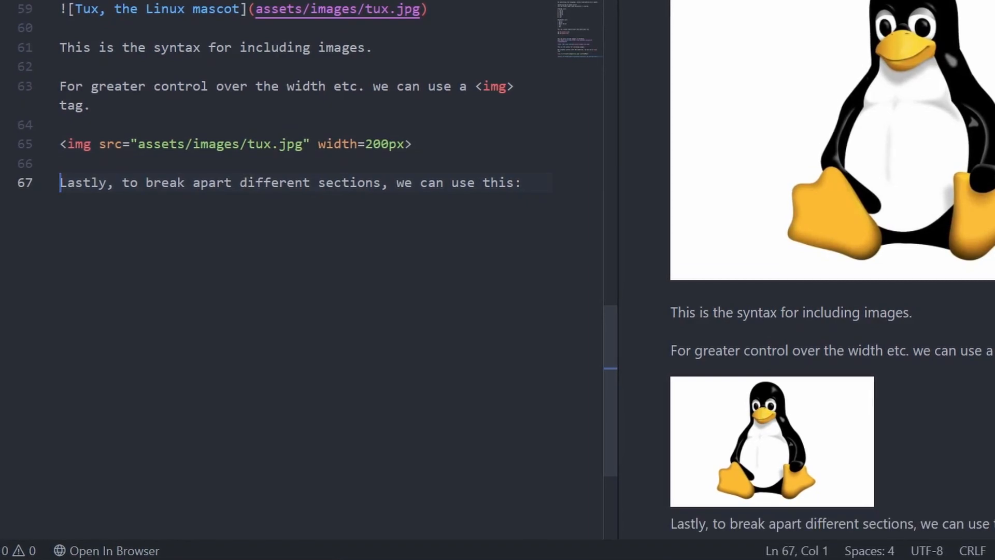
text(---)
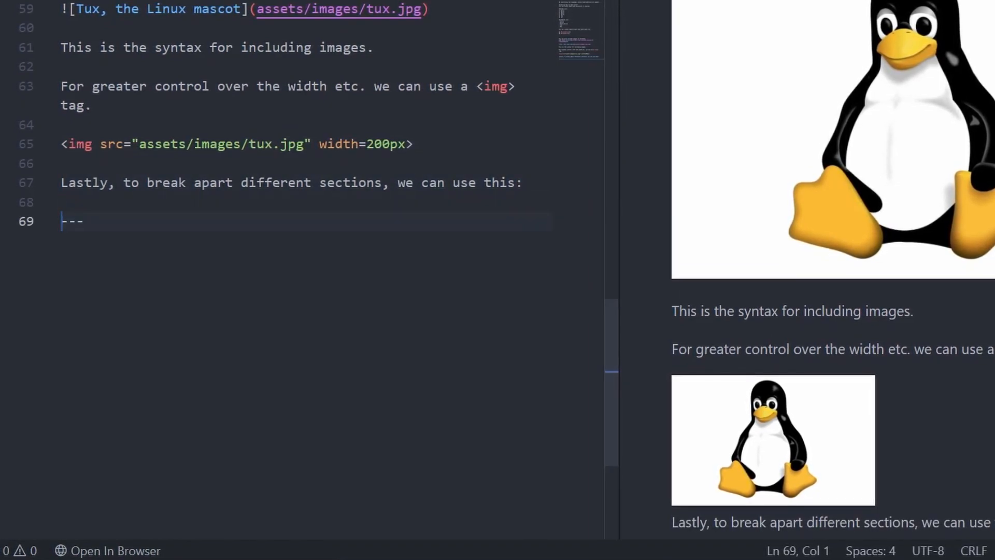